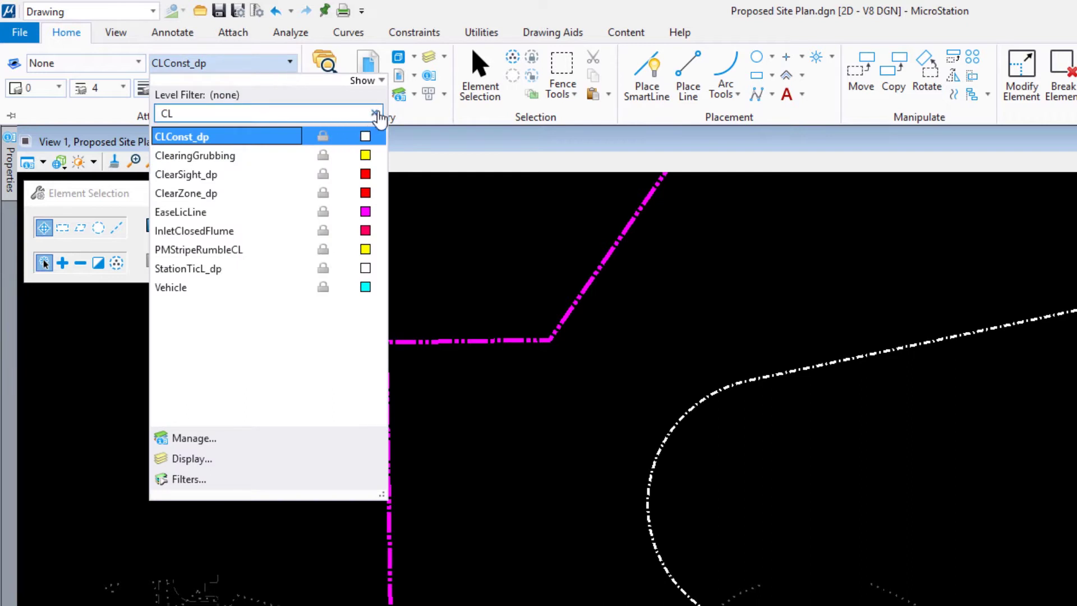
Filter the level list by 'CUR' and make Curb the active level.
{"action": "type", "text": "UR"}
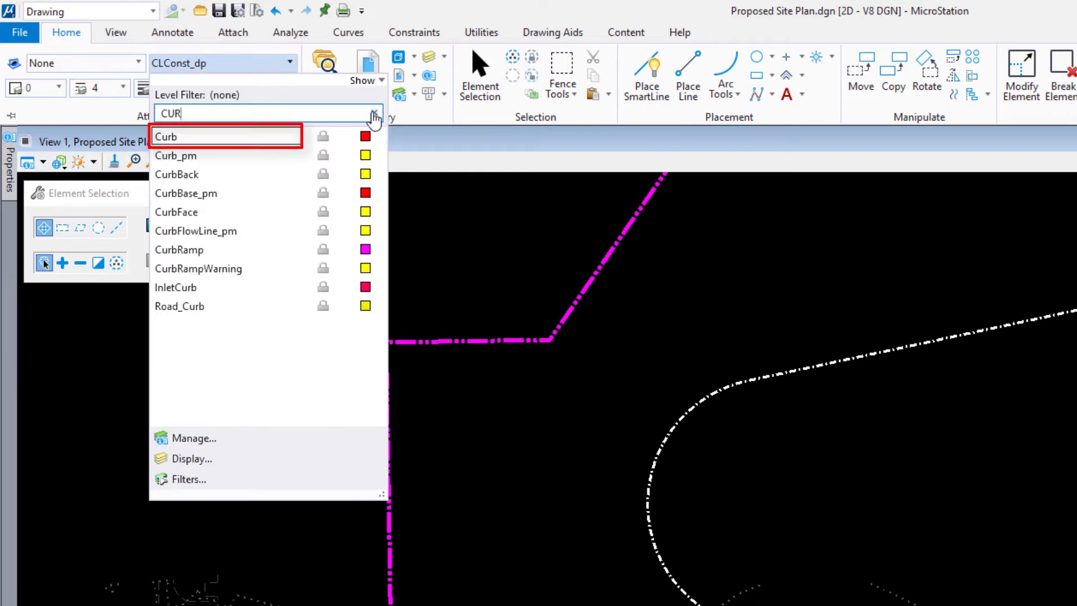
{"action": "left_click", "coordinate": [165, 136]}
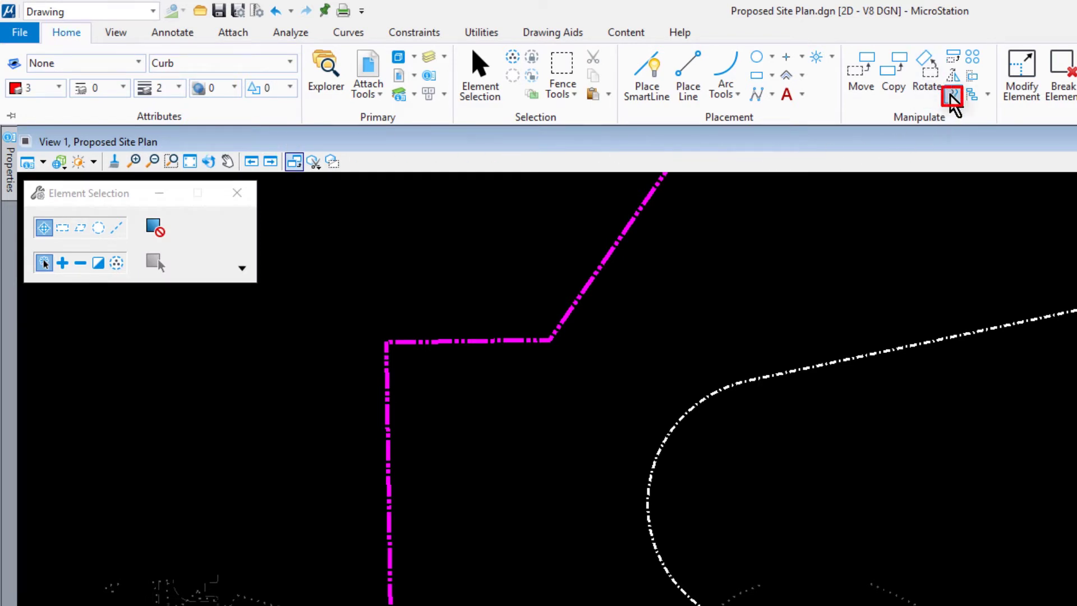
Set Move Parallel to copy at an 18-unit distance using active attributes.
{"action": "left_click", "coordinate": [953, 94]}
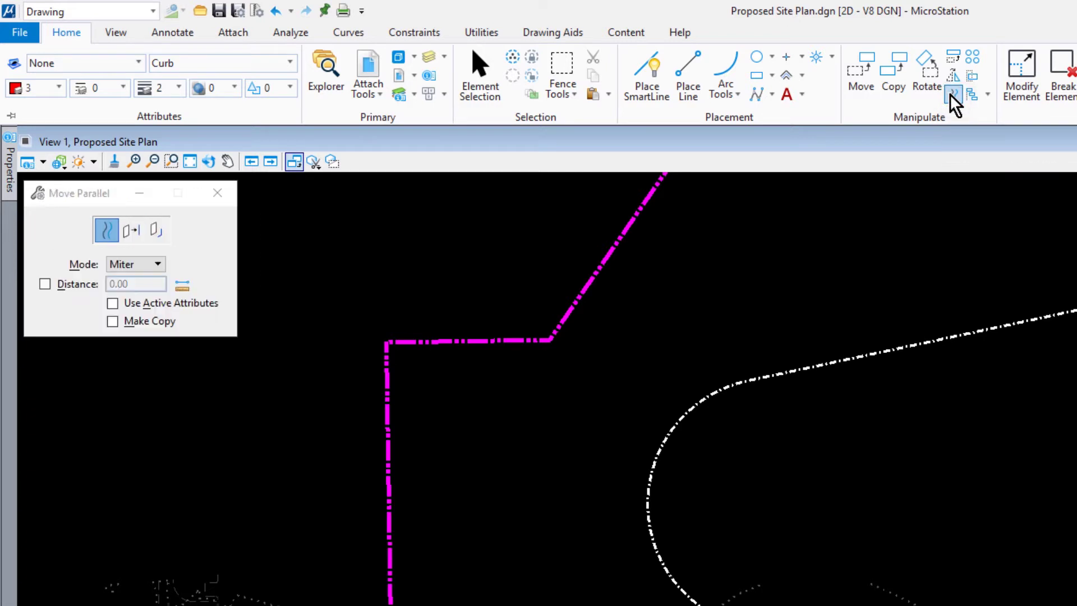
{"action": "mouse_move", "coordinate": [226, 243]}
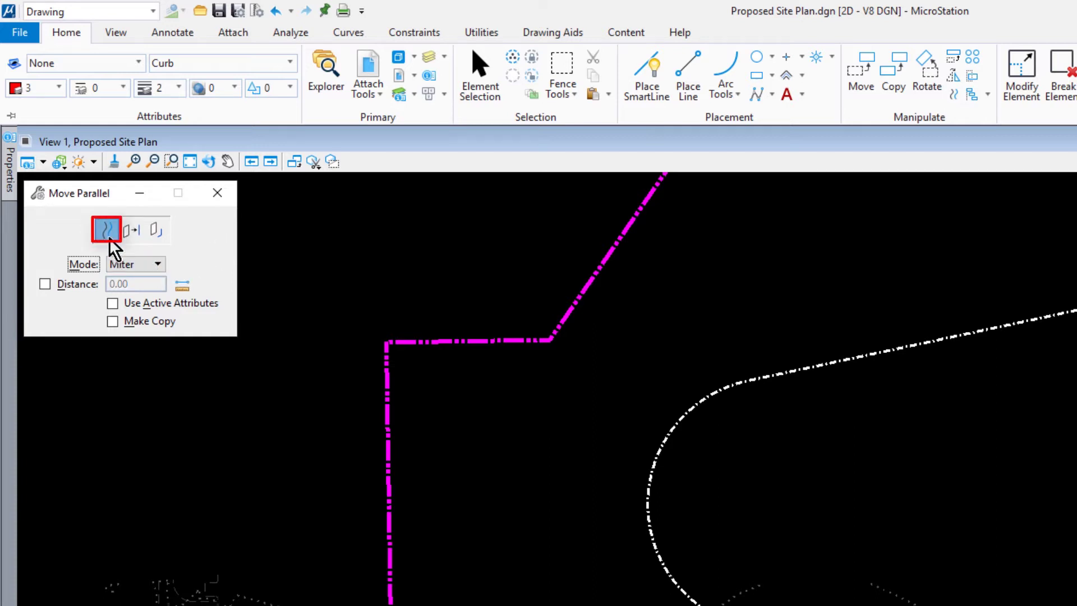
{"action": "mouse_move", "coordinate": [208, 254]}
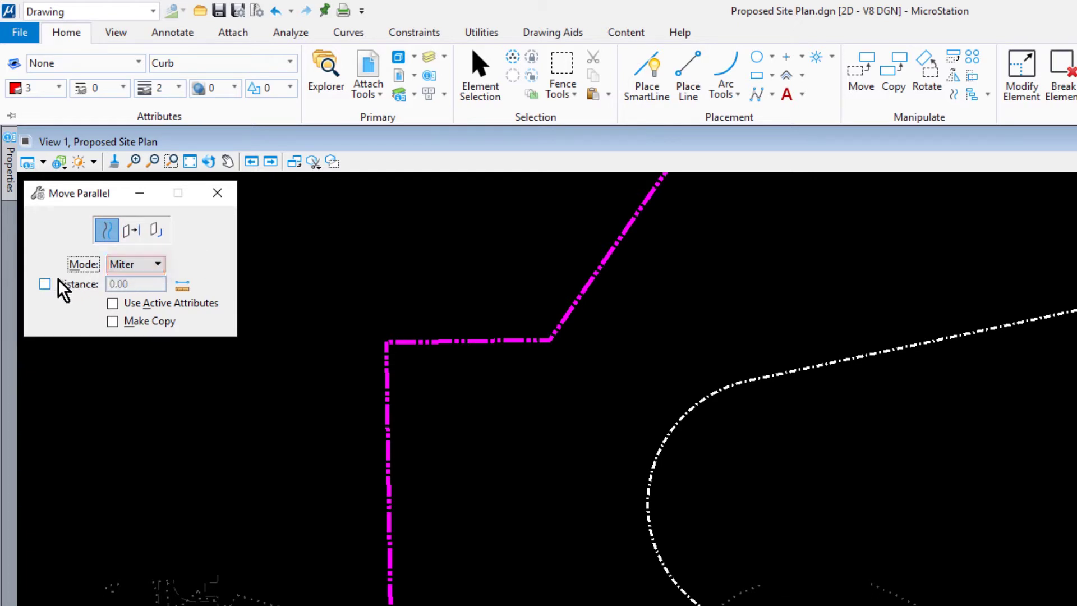
{"action": "left_click", "coordinate": [45, 284]}
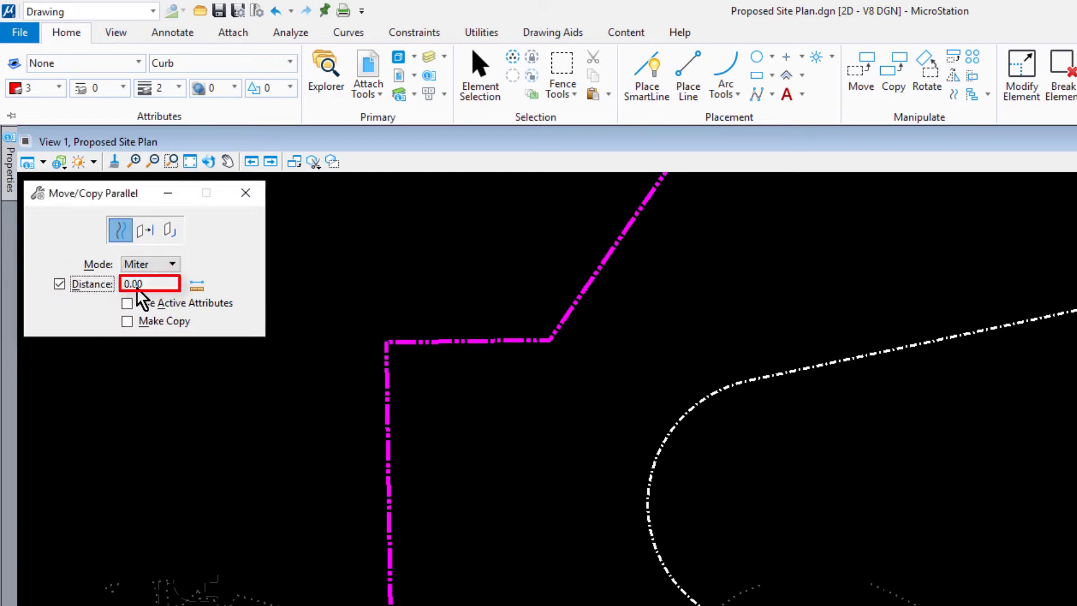
{"action": "type", "text": "18"}
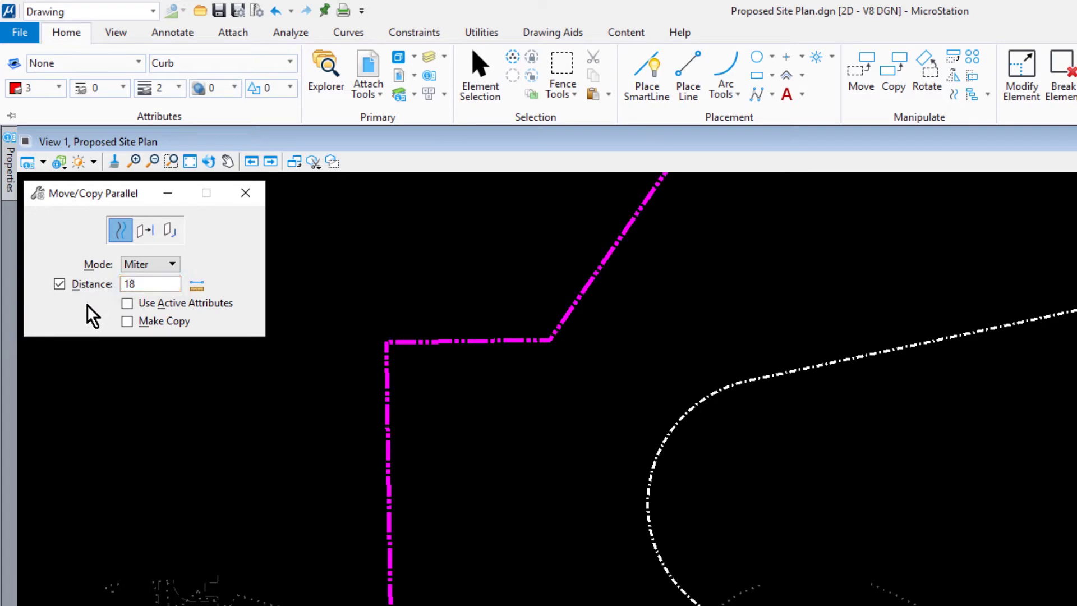
{"action": "left_click", "coordinate": [127, 303]}
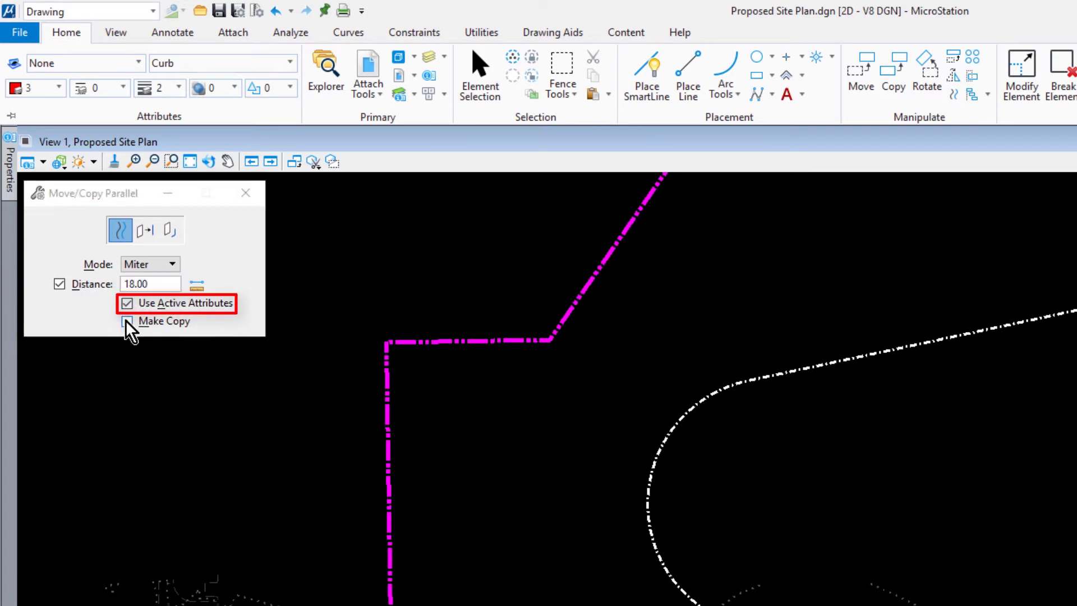
{"action": "left_click", "coordinate": [127, 320]}
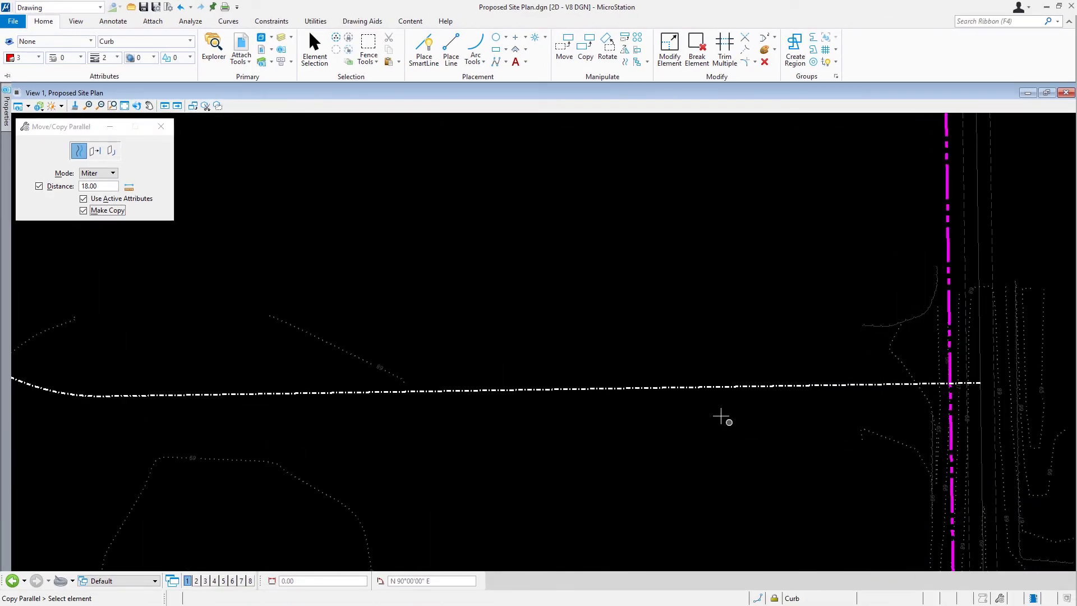
Offset the white centerline to place curb lines 18 units on both sides.
{"action": "left_click", "coordinate": [730, 386]}
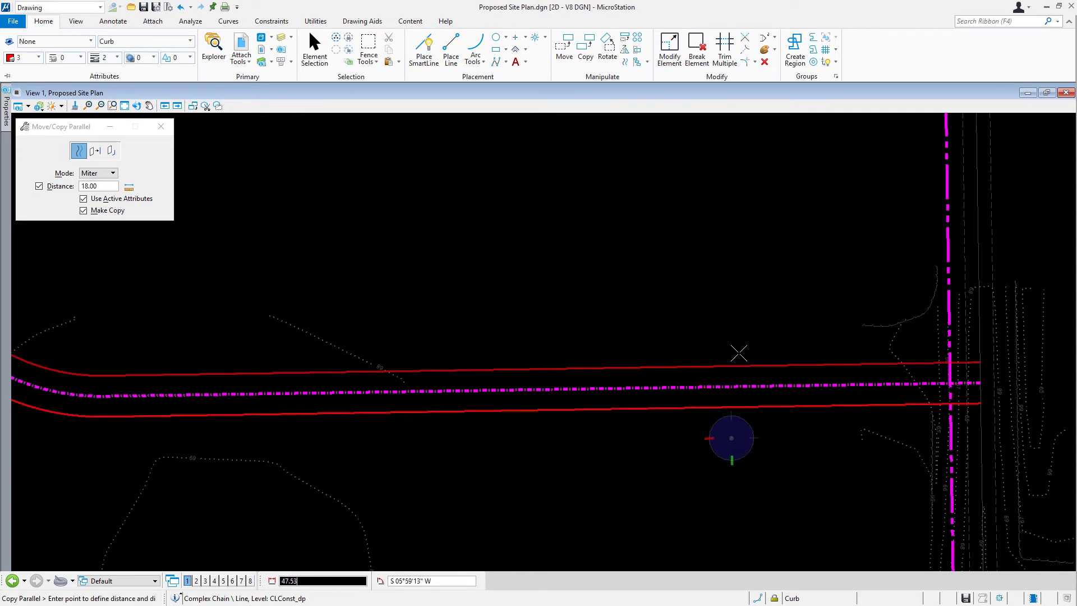
{"action": "mouse_move", "coordinate": [740, 338]}
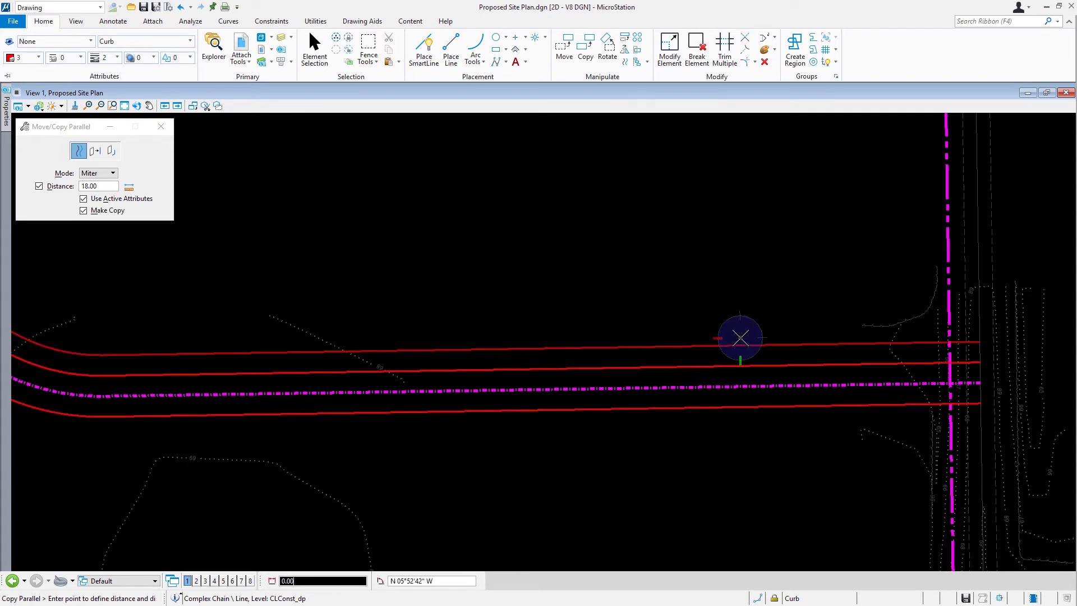
{"action": "left_click", "coordinate": [205, 105]}
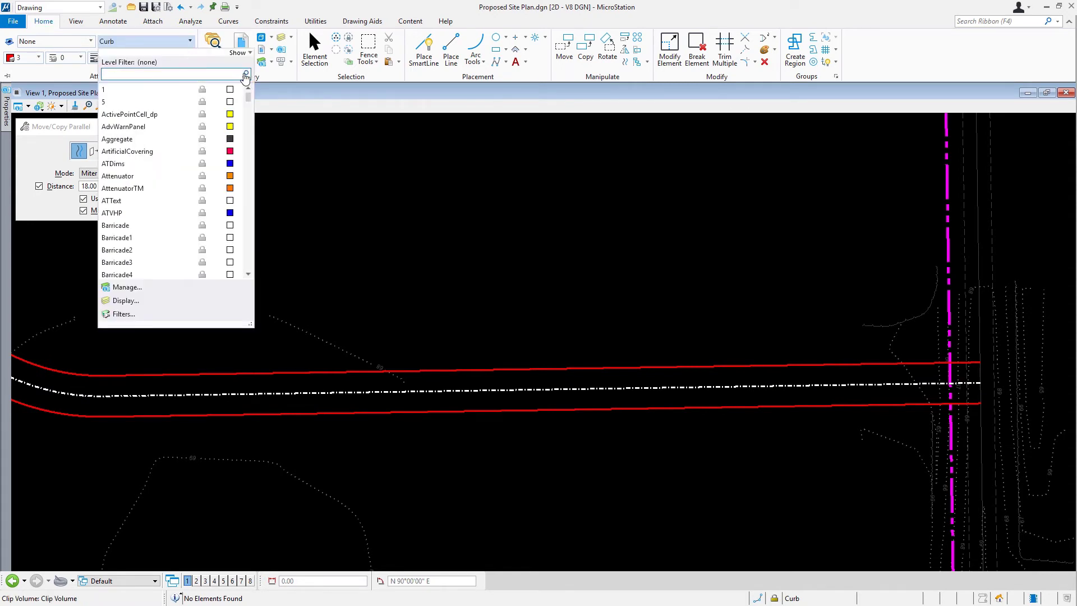
Filter levels by 'PROP' and make PropertyLine_dp the active level.
{"action": "type", "text": "PROP"}
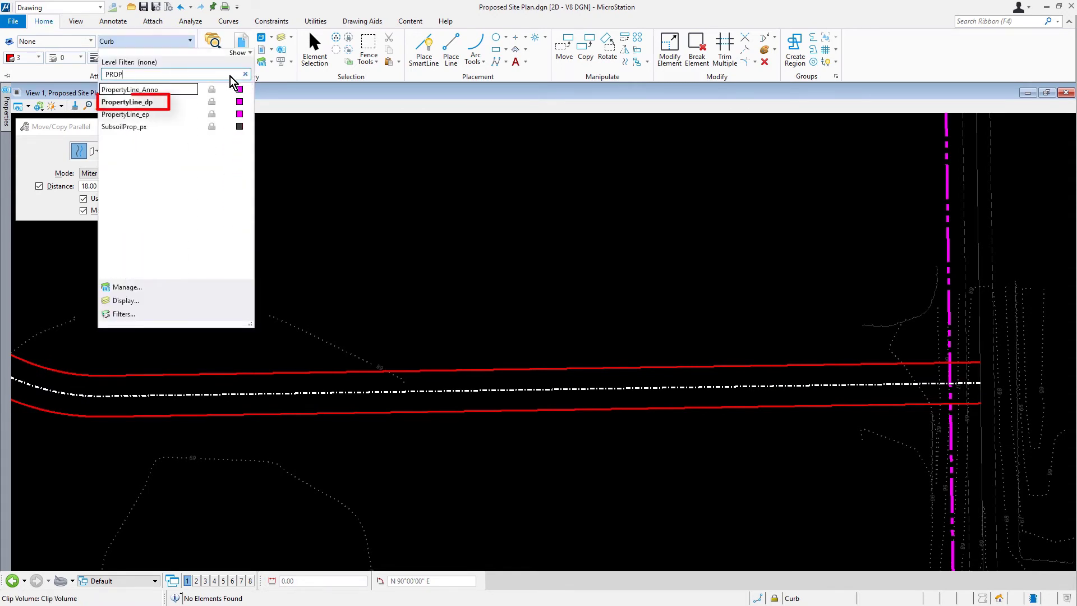
{"action": "left_click", "coordinate": [127, 101]}
{"action": "type", "text": "7"}
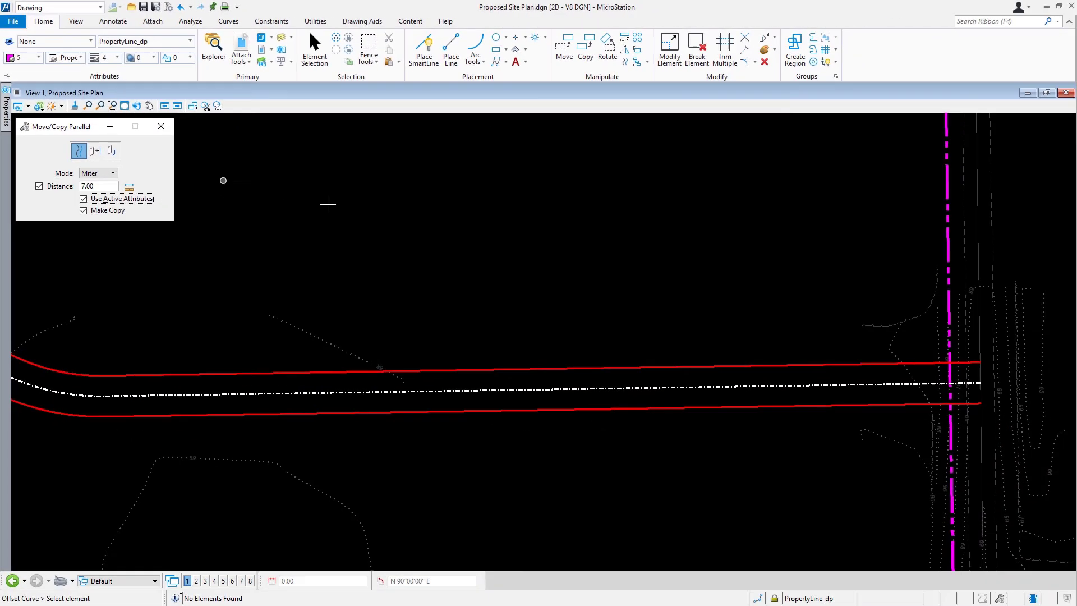
Copy the upper and lower curb lines 7 units outward as property lines.
{"action": "left_click", "coordinate": [553, 364]}
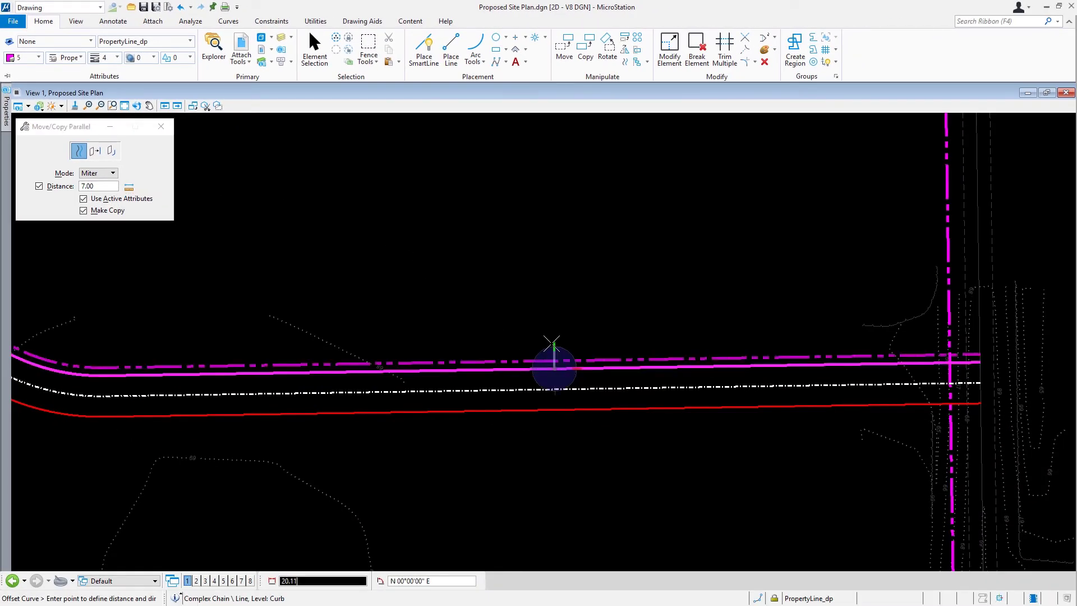
{"action": "left_click", "coordinate": [554, 367]}
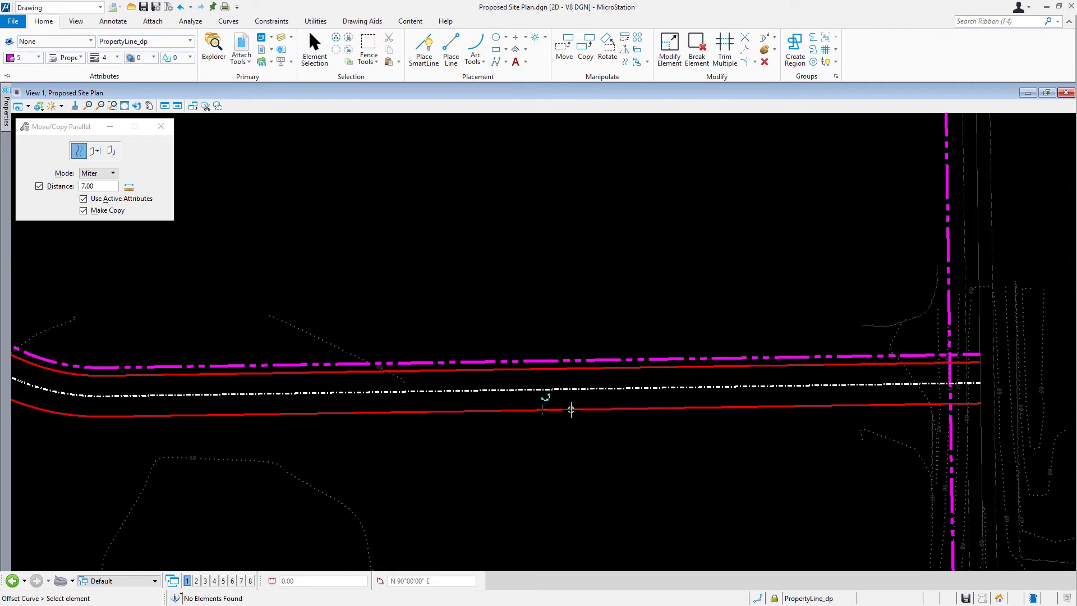
{"action": "left_click", "coordinate": [571, 410]}
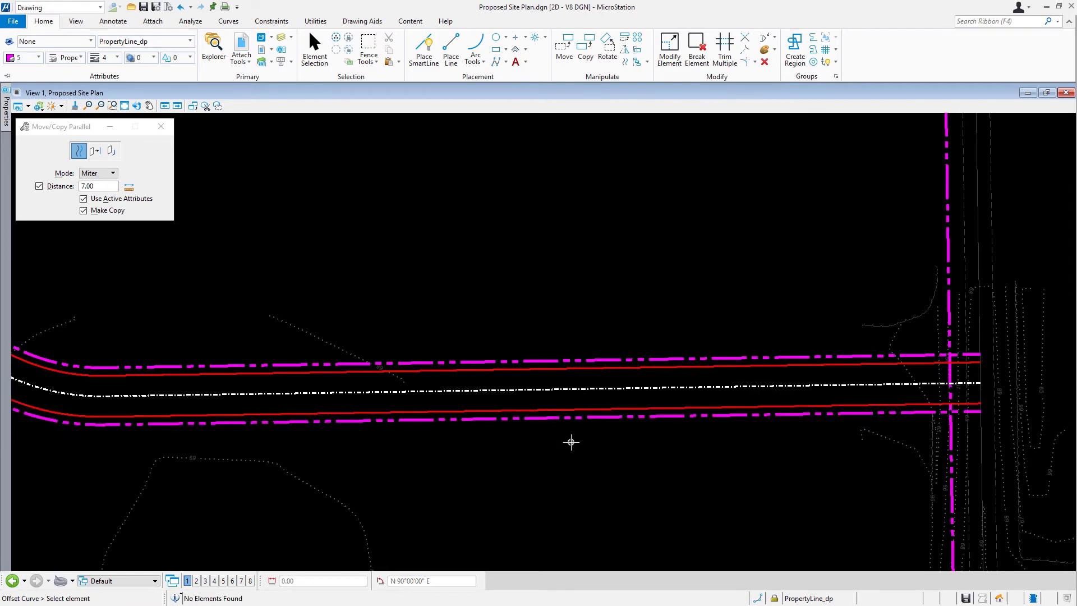
{"action": "mouse_move", "coordinate": [660, 429]}
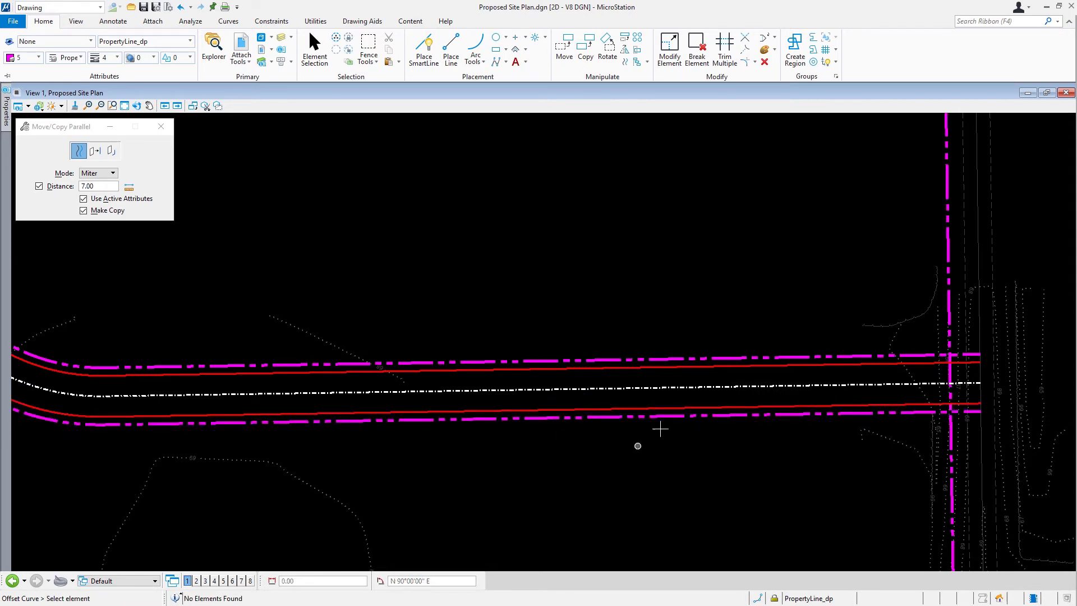